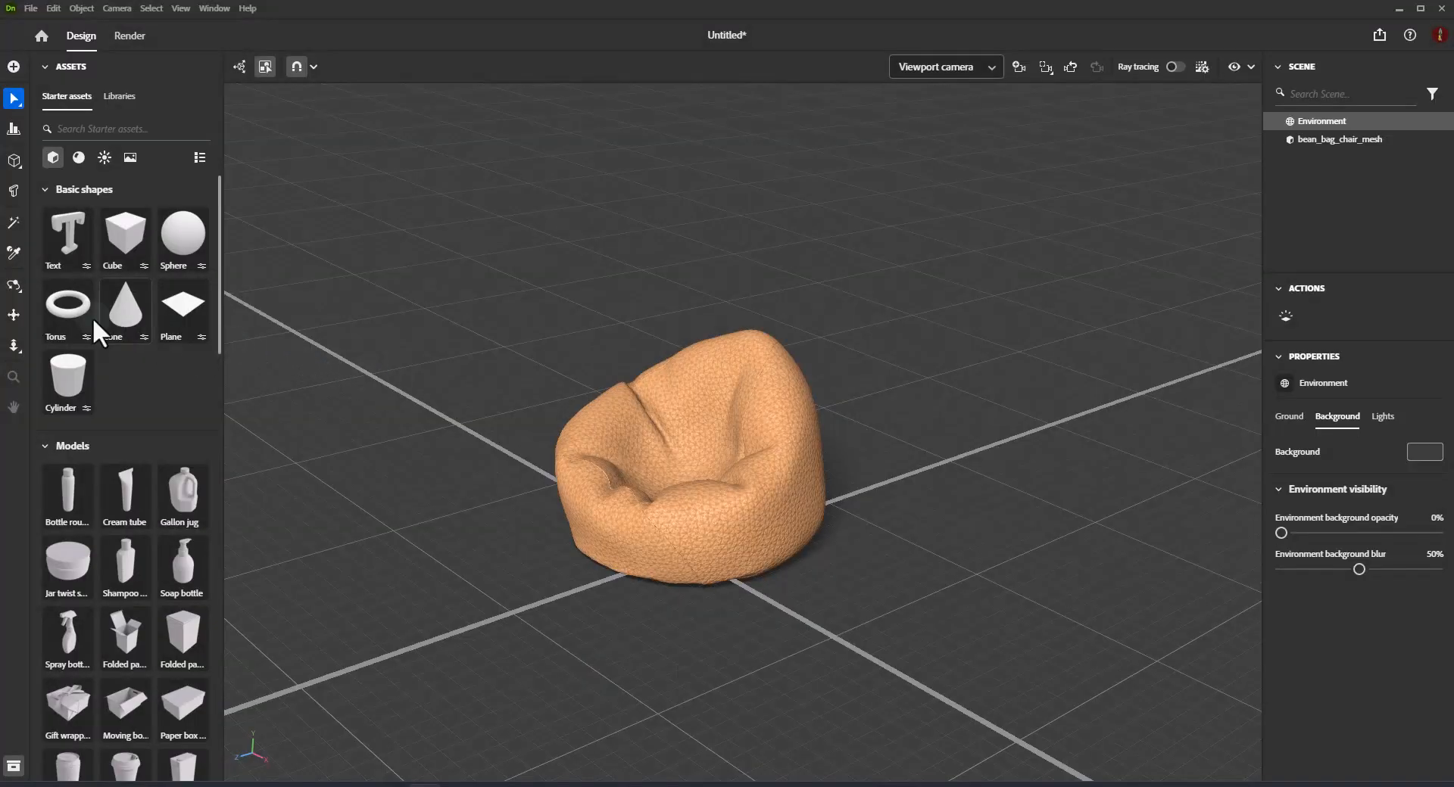
- Reveal the camera navigation tool options from the left toolbar
left_click(13, 285)
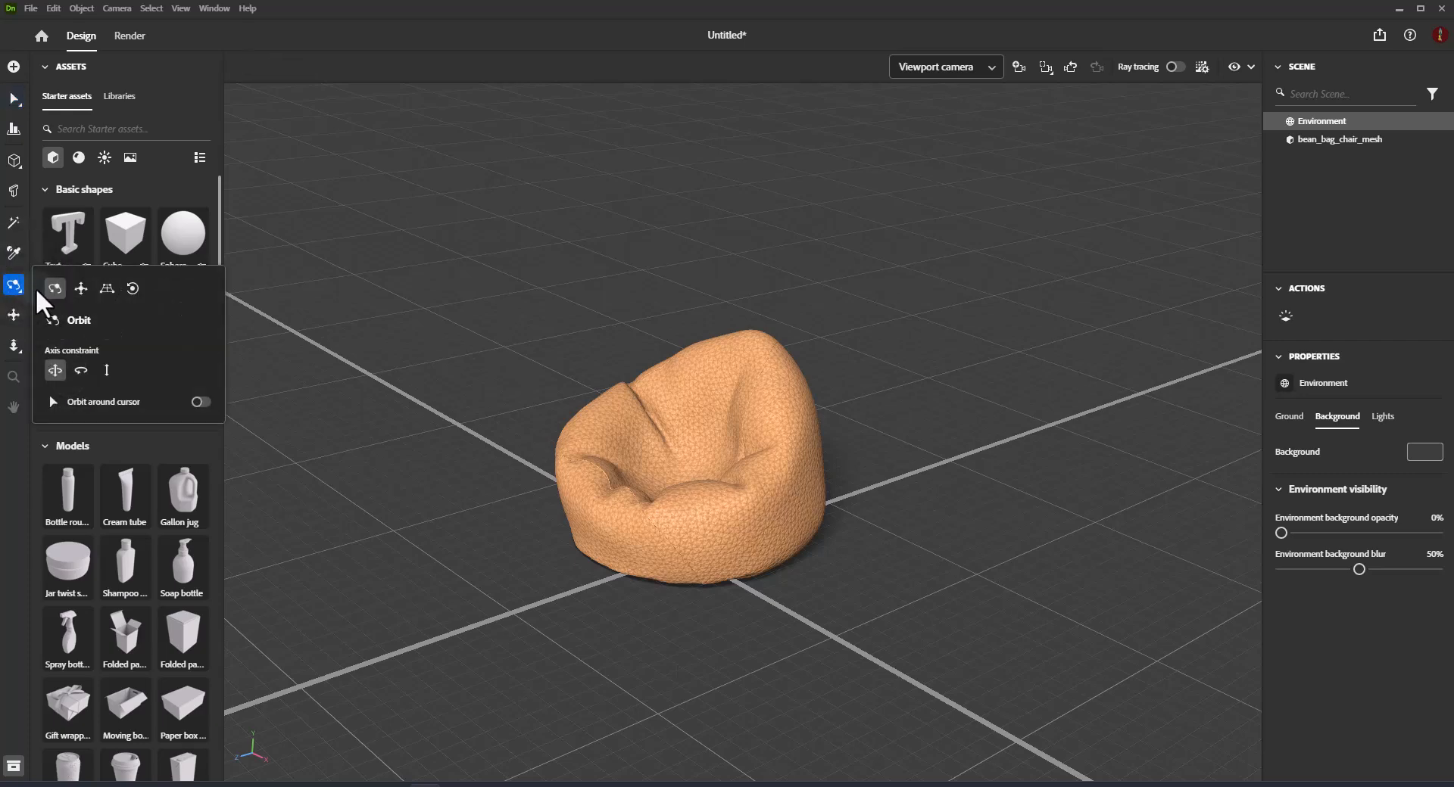
mouse_move(55, 289)
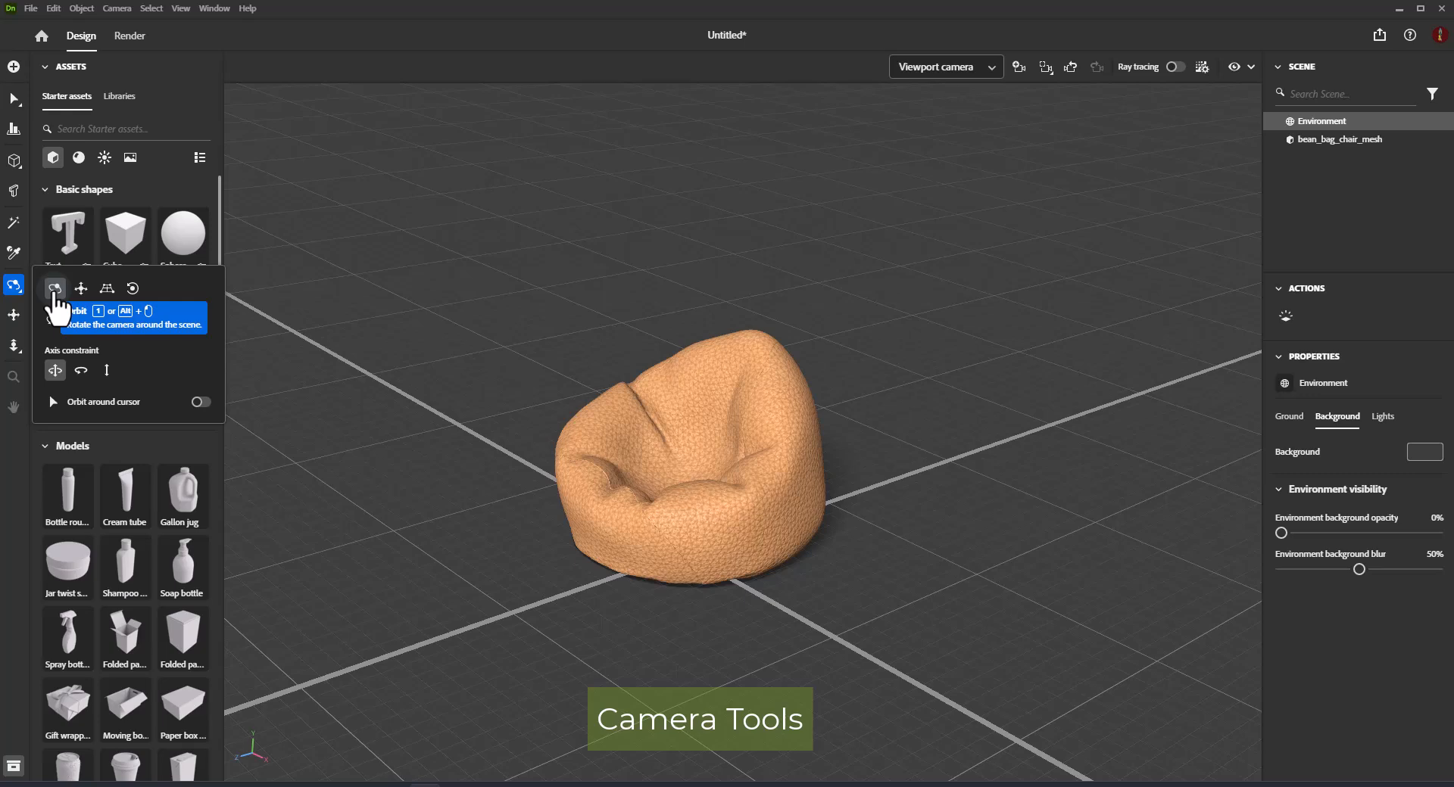
mouse_move(56, 301)
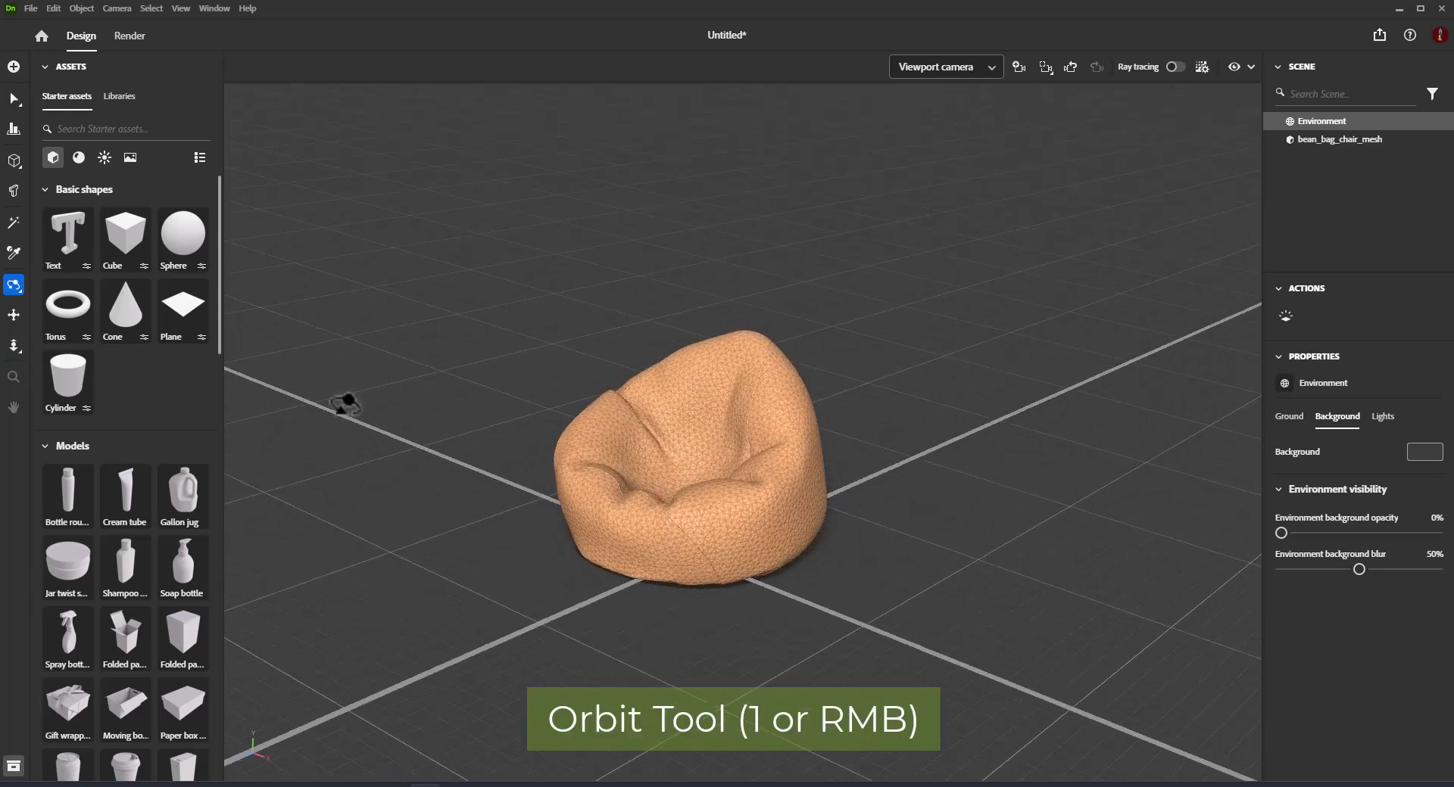
- Switch to the Tripod camera tool and pivot the view to reframe the bean bag
left_click(13, 286)
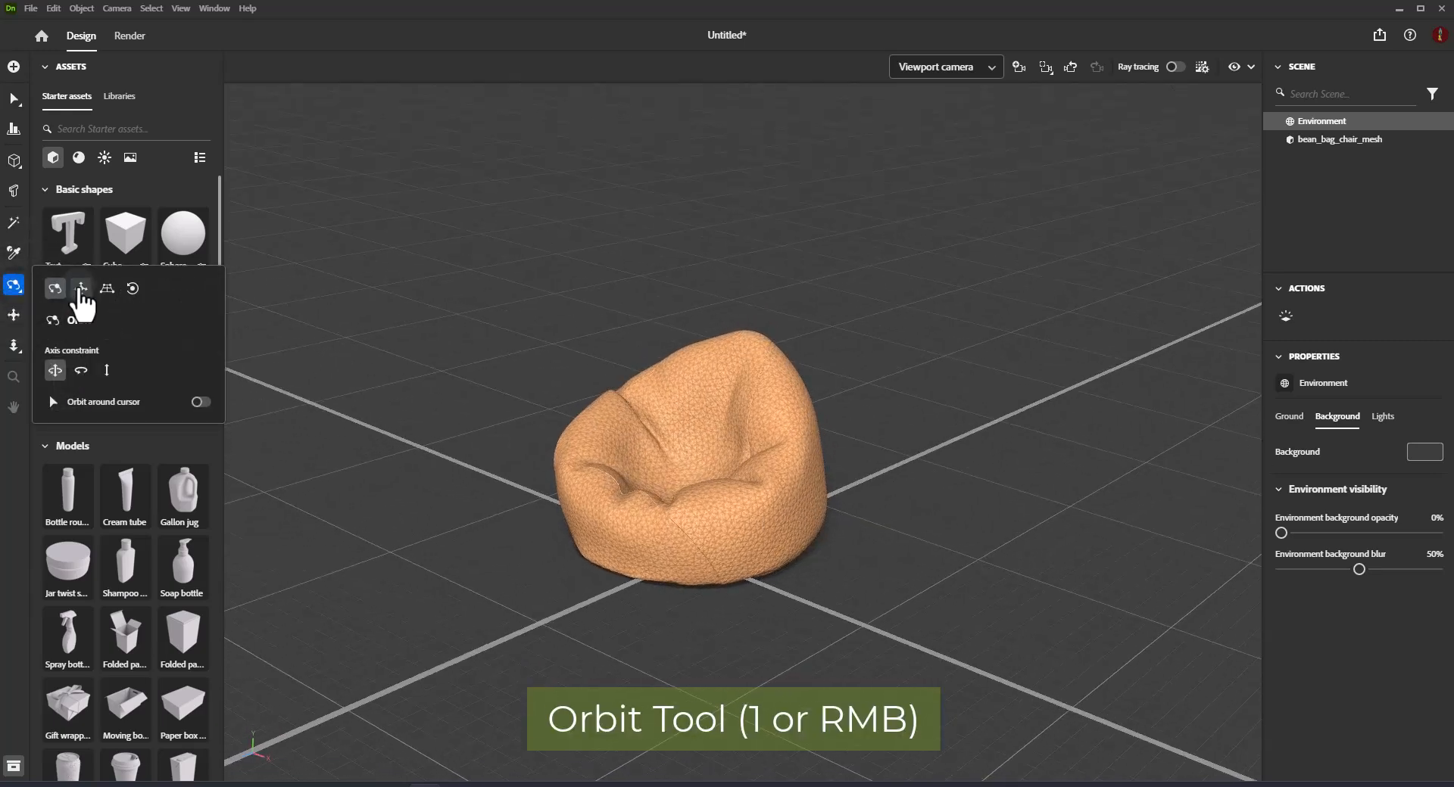
mouse_move(54, 289)
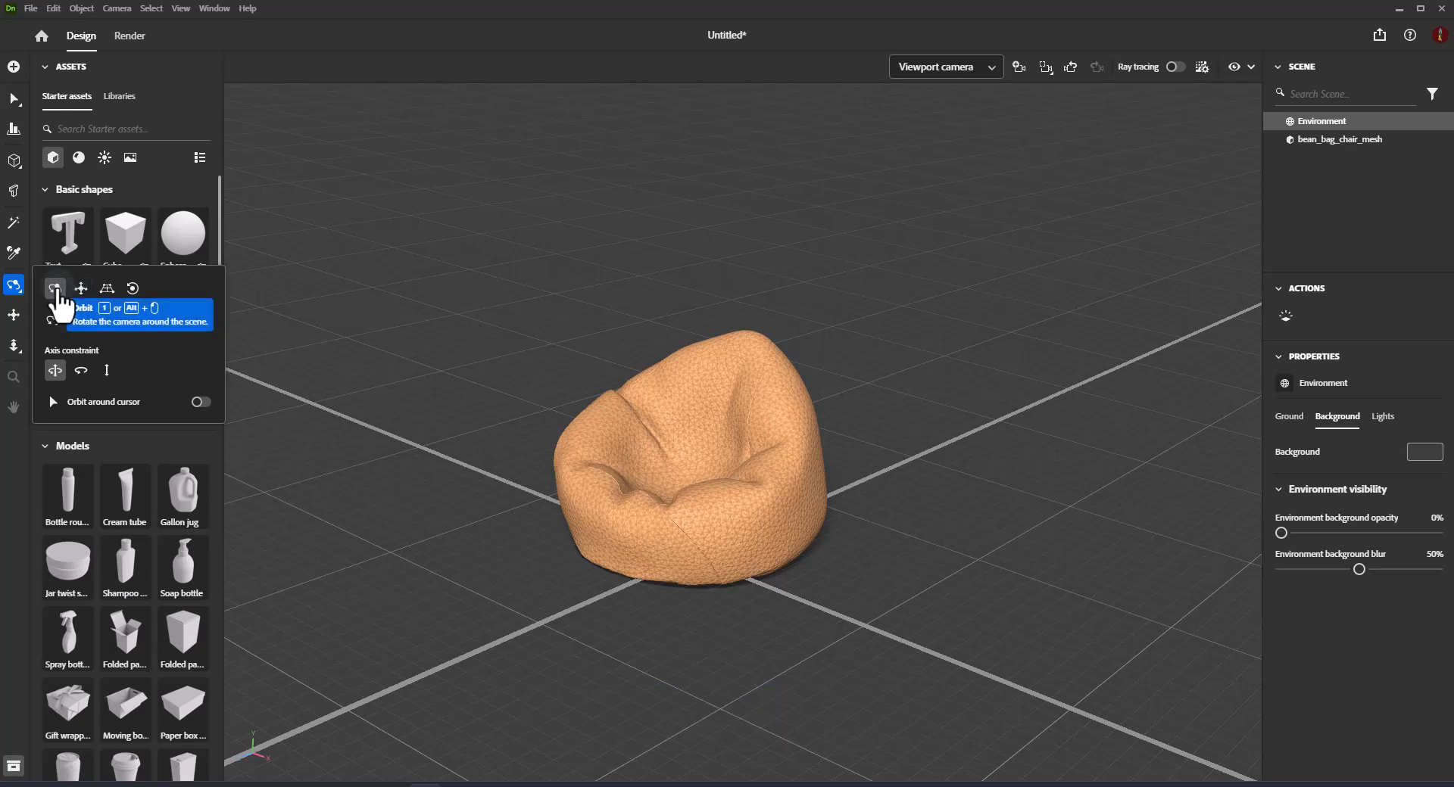
mouse_move(80, 287)
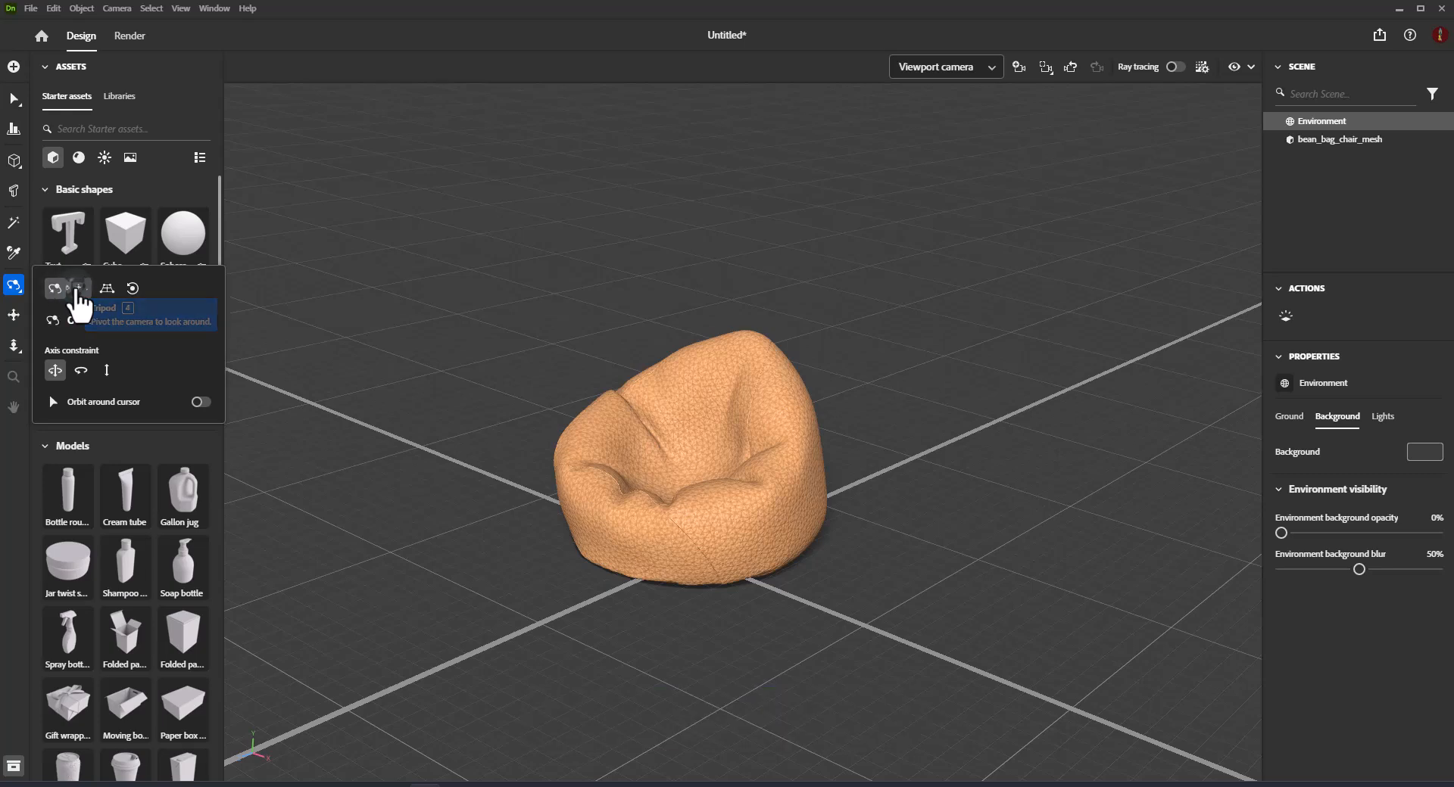
left_click(55, 288)
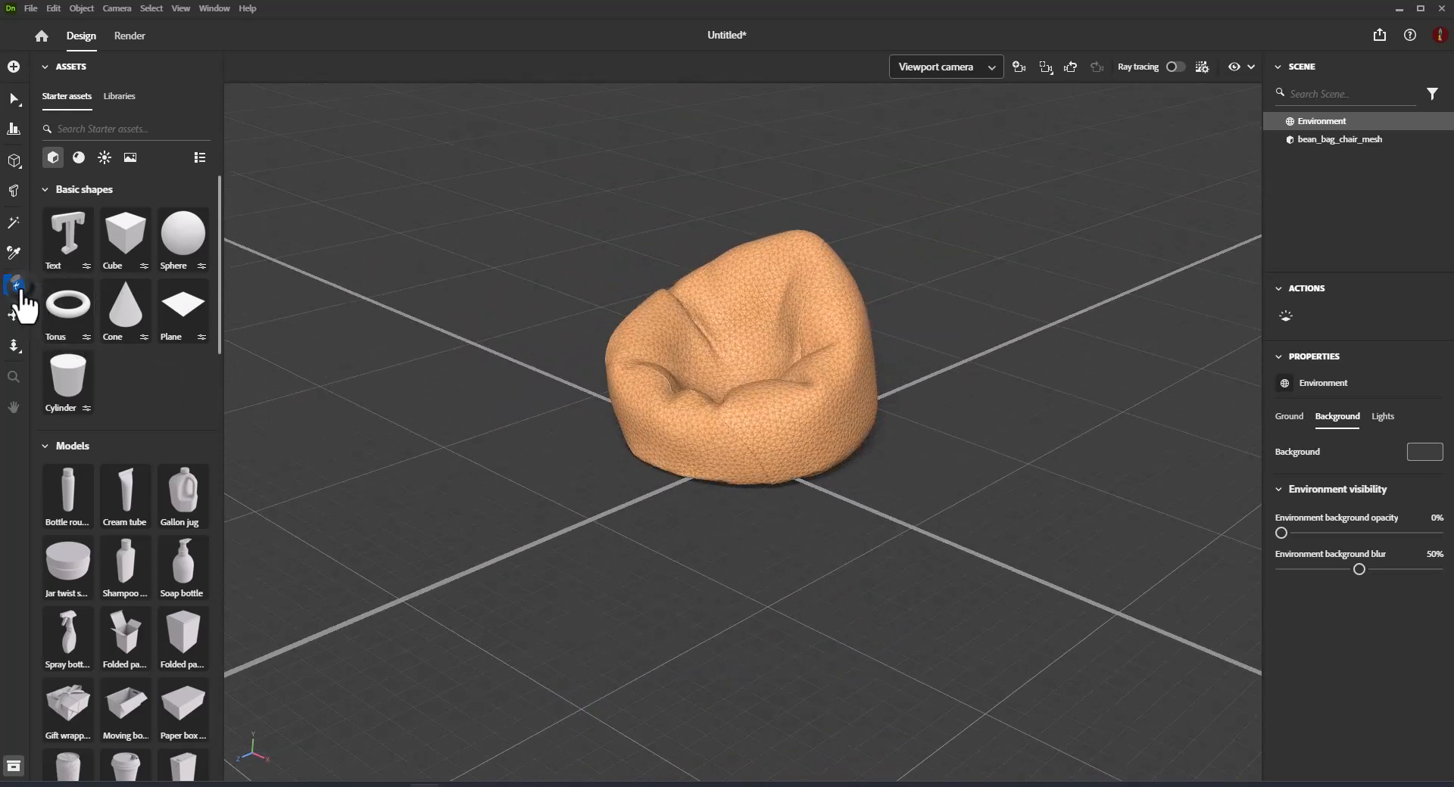
left_click(14, 286)
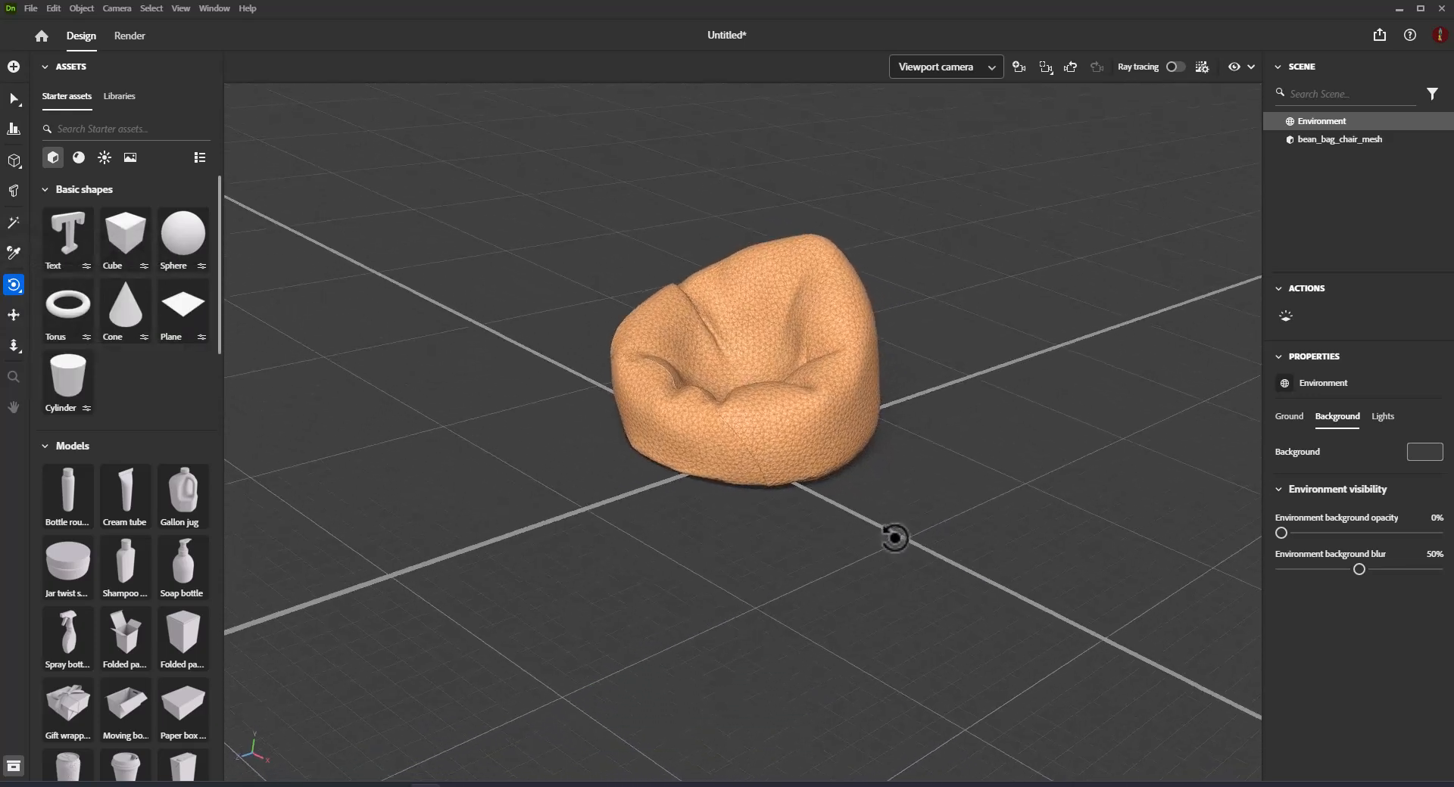
- Activate the Pan tool and shift the bean bag right and lower in the frame
left_click(14, 313)
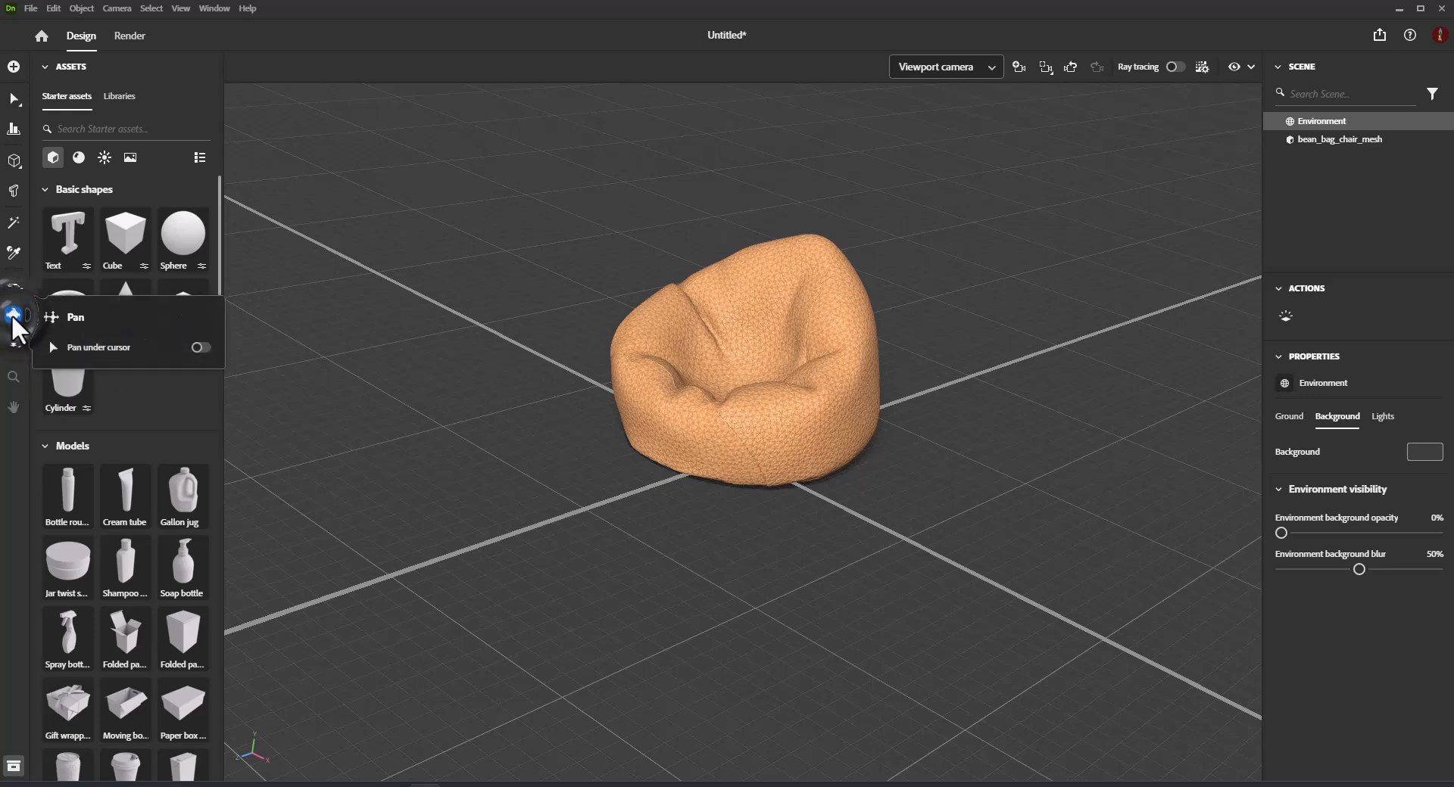
left_click(13, 315)
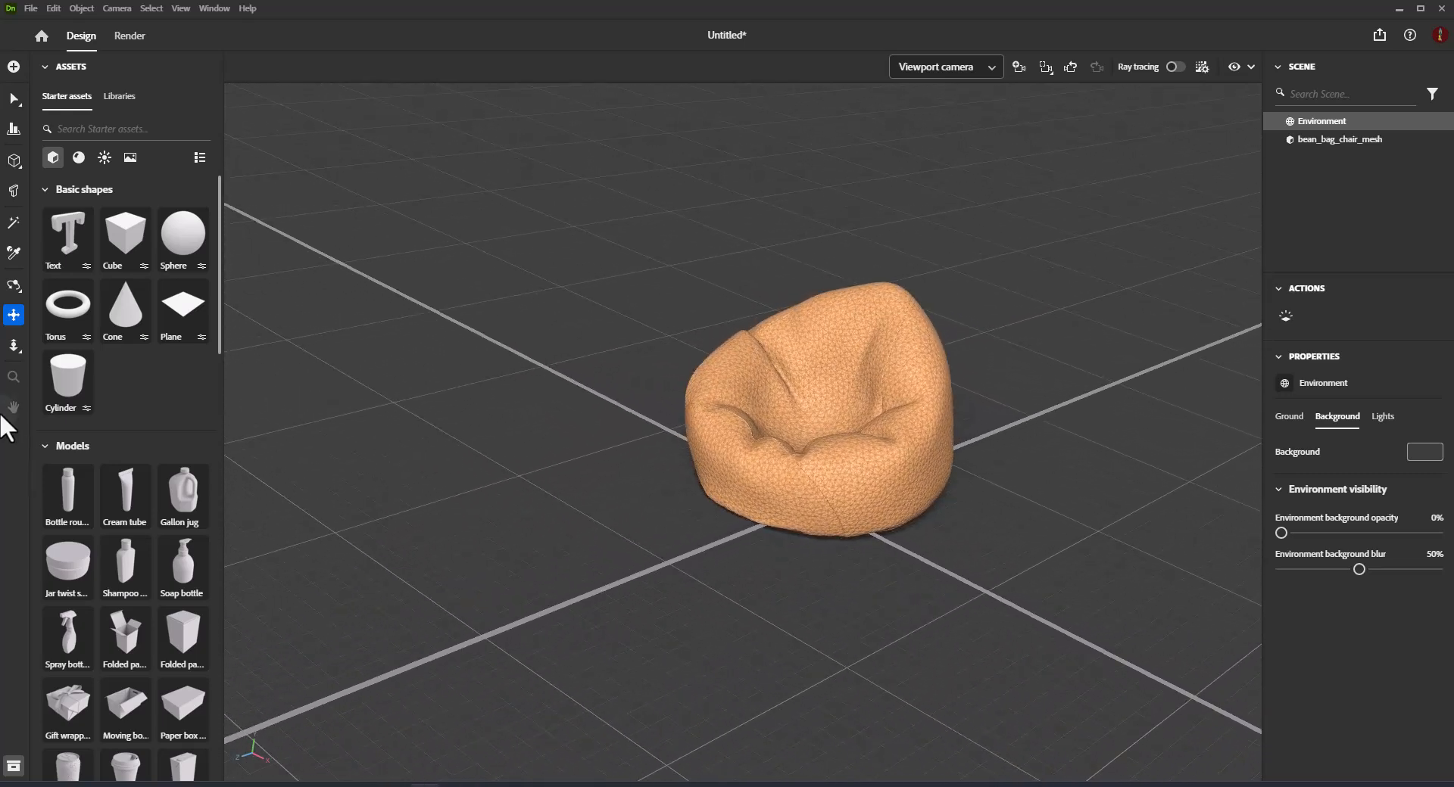
left_click(14, 345)
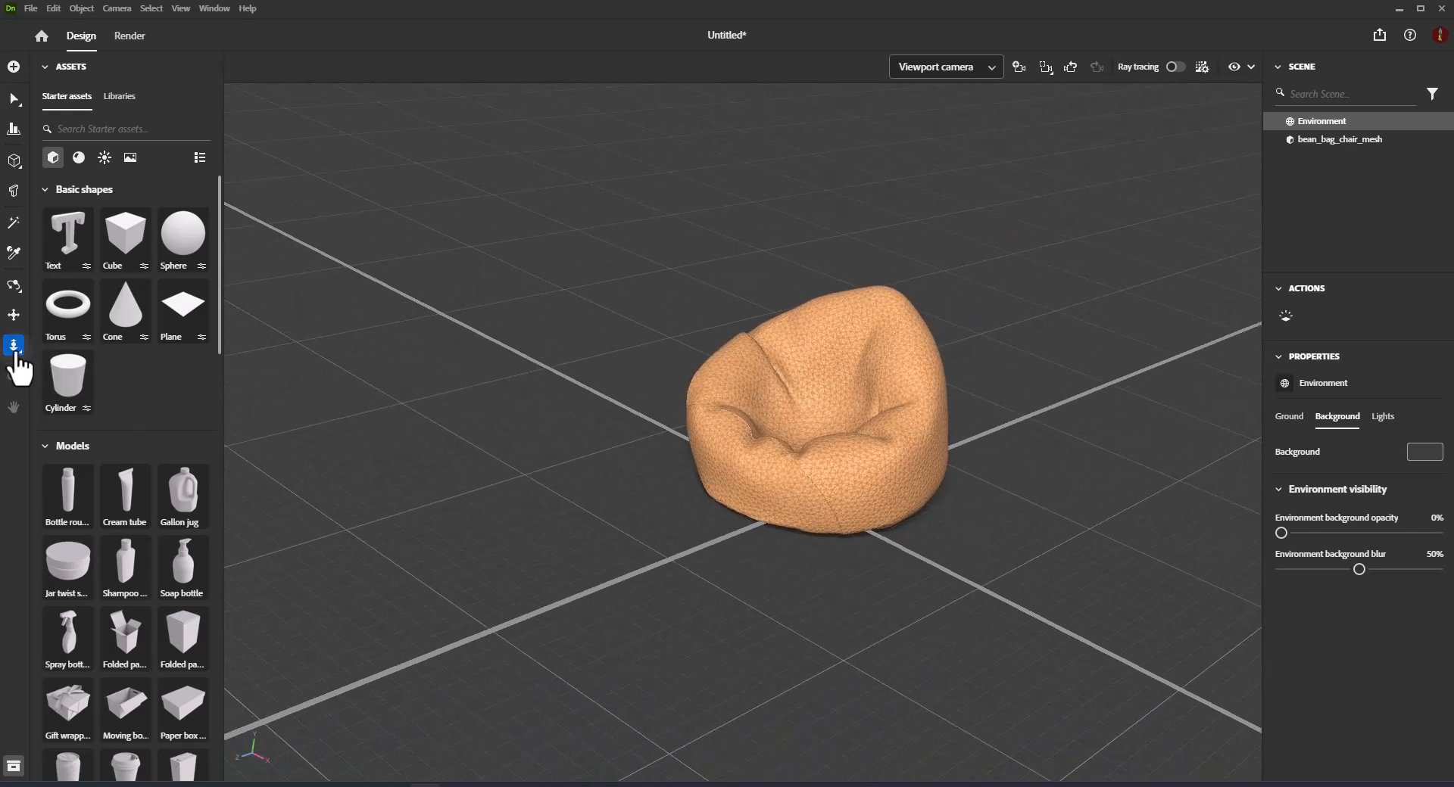
- Try the Dolly, Dolly Zoom and Field of View camera tools in turn
left_click(14, 345)
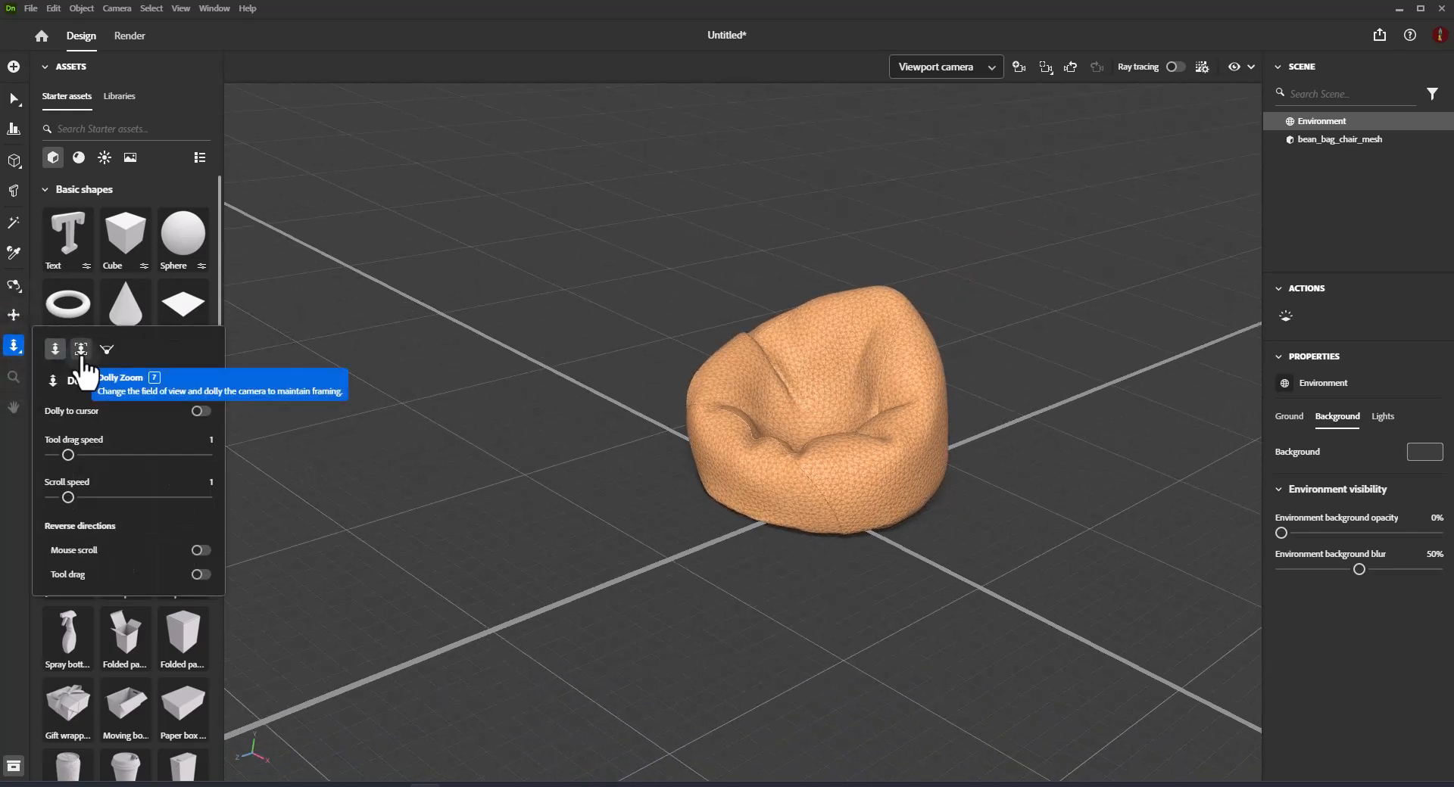
left_click(80, 350)
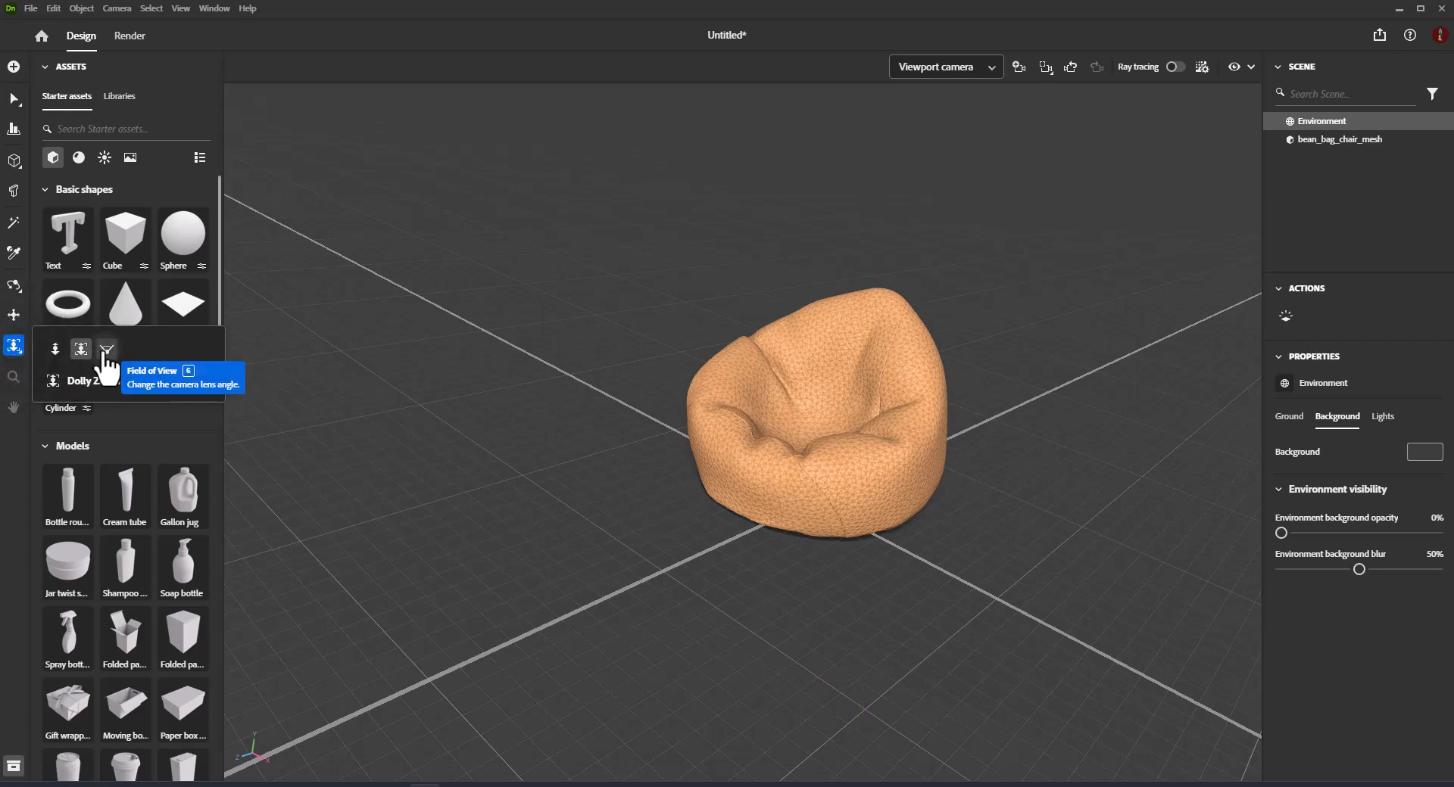
left_click(106, 348)
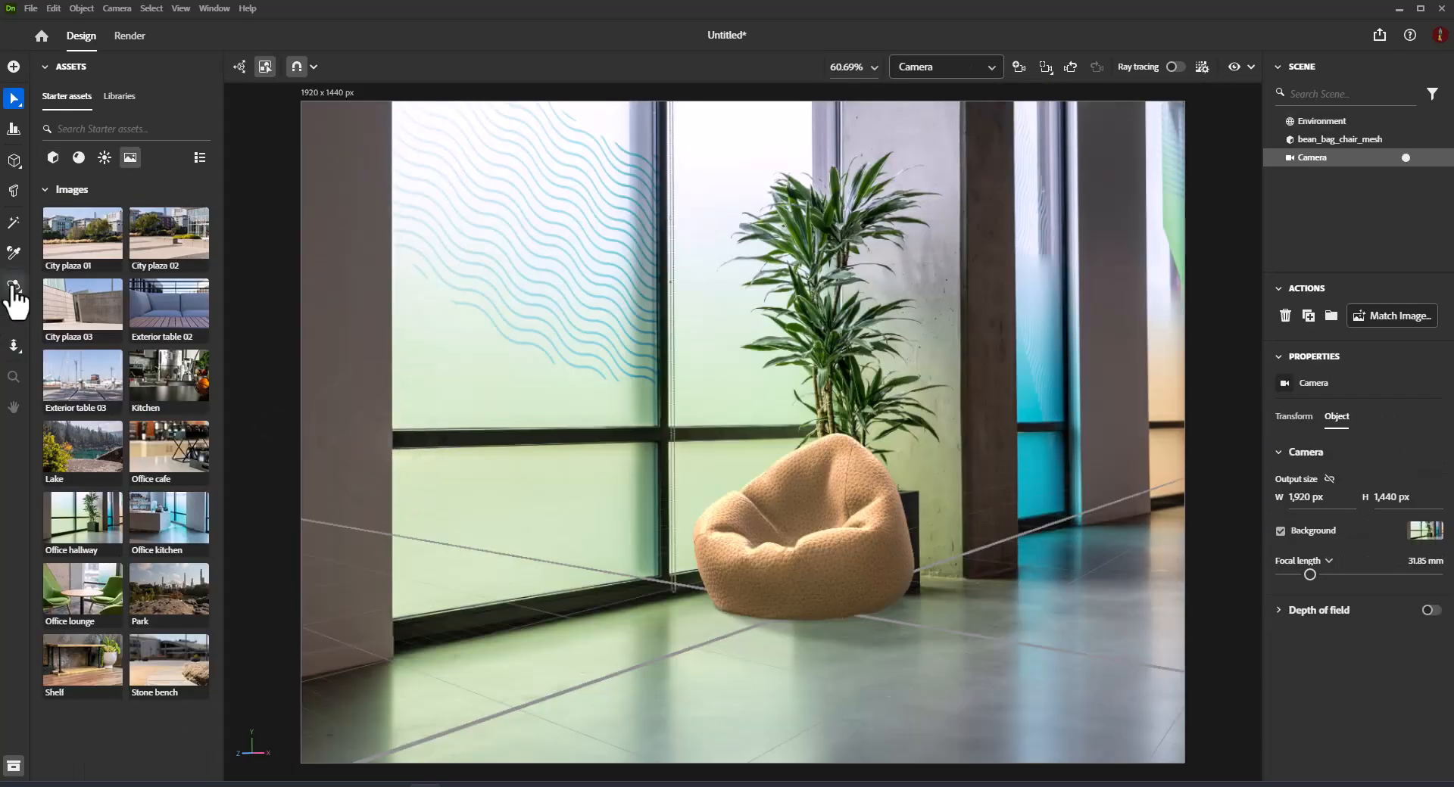
- Use the Horizon tool to drag the horizon line down onto the office floor line
left_click(14, 286)
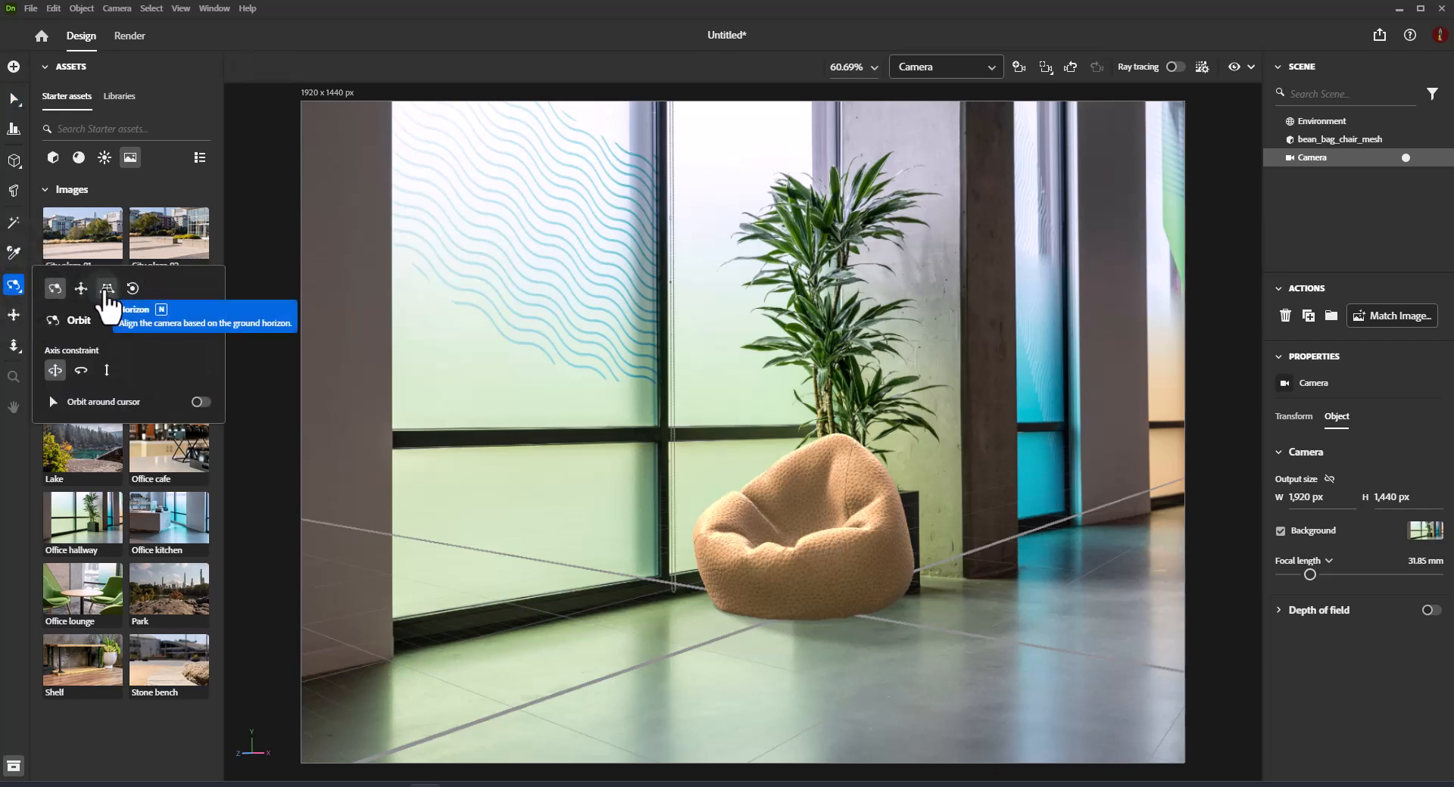
left_click(106, 288)
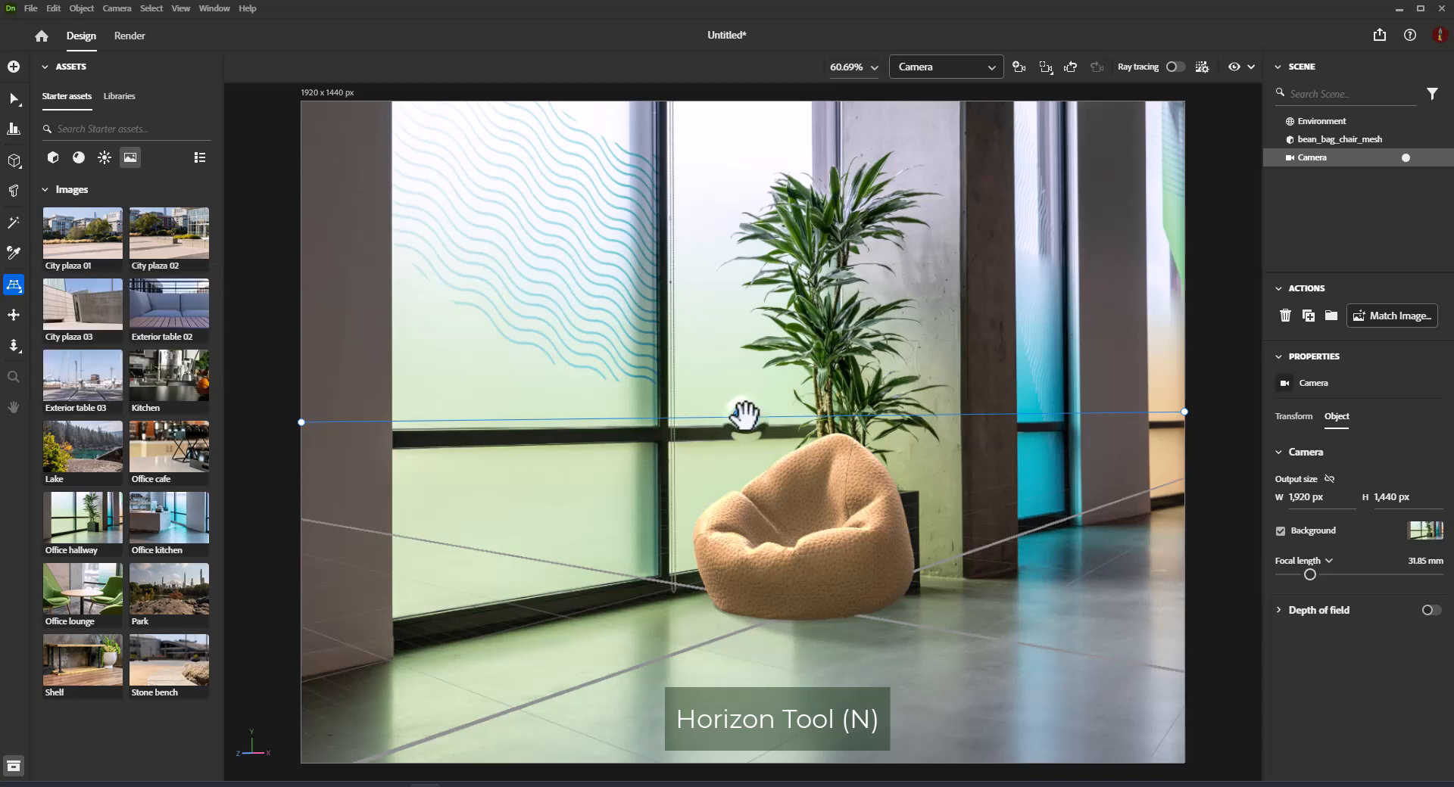
left_click_drag(742, 416, 756, 508)
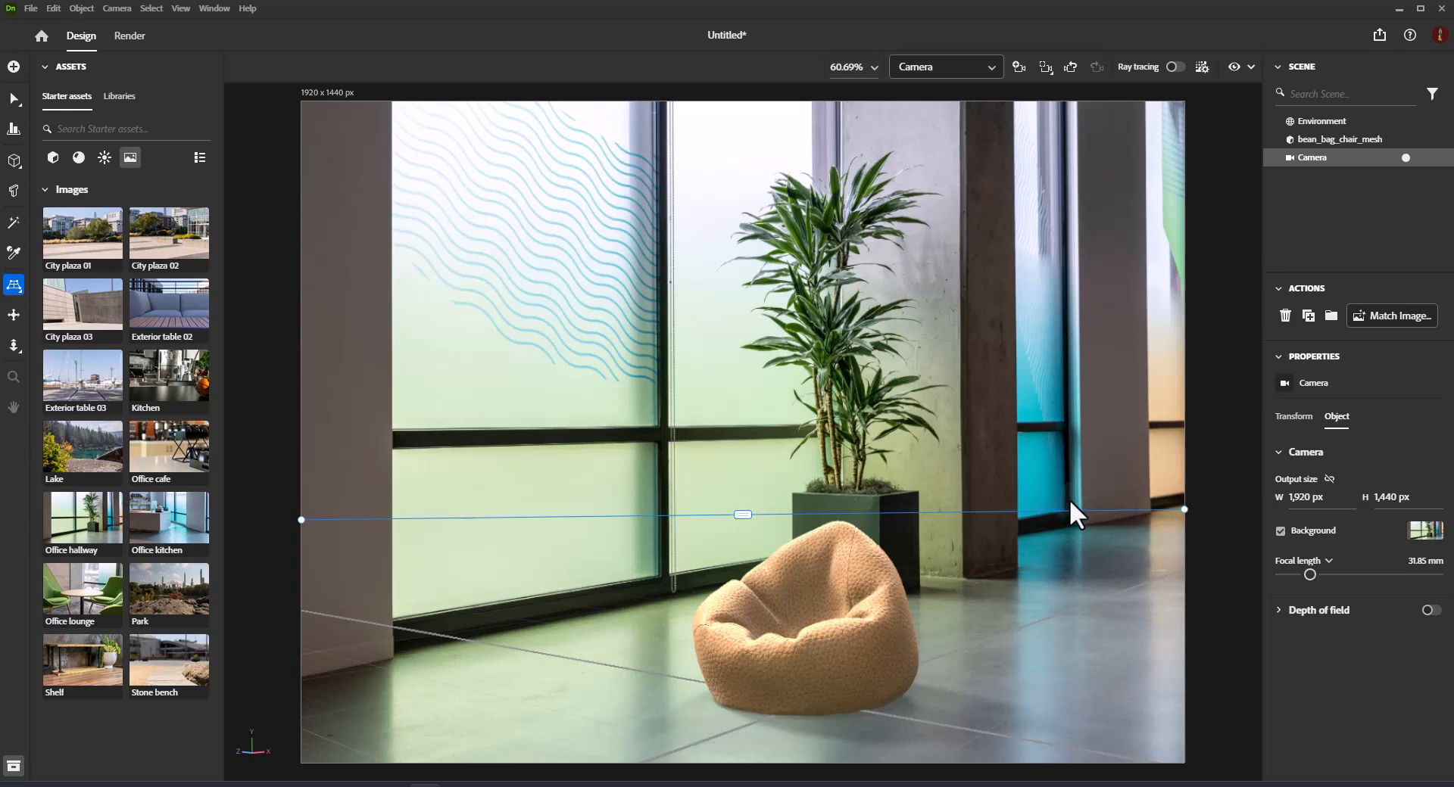
mouse_move(1062, 519)
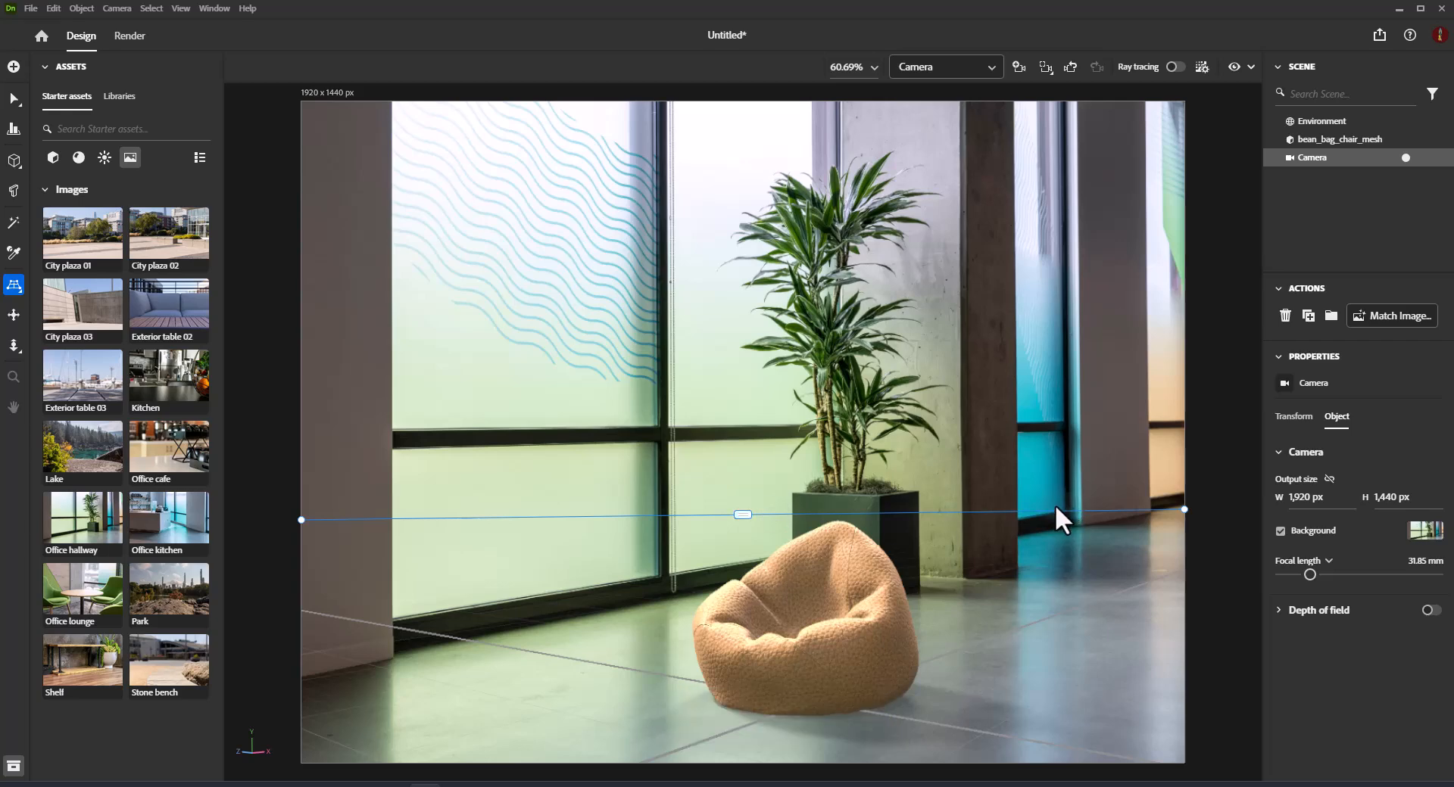